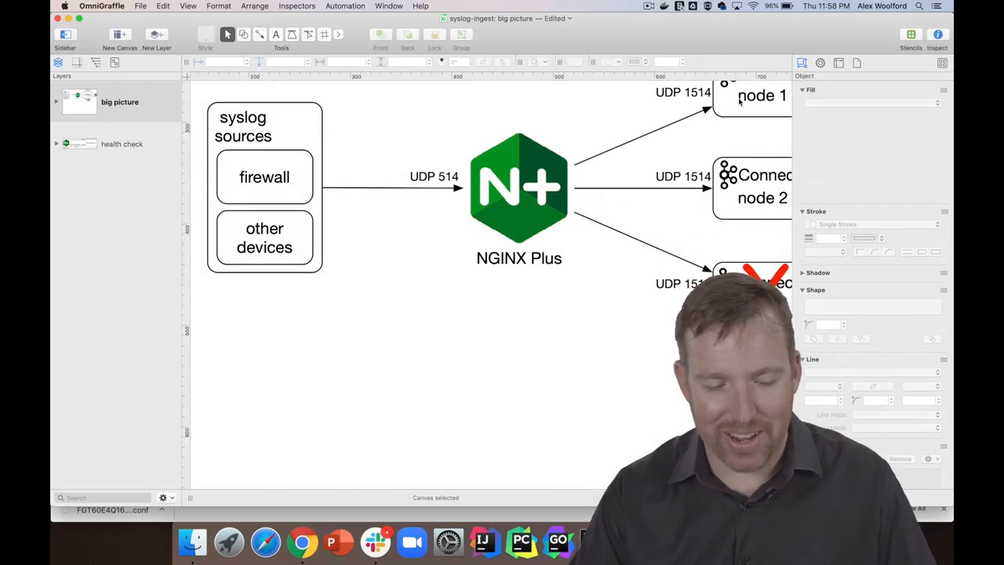
# Switch from the pipeline diagram to the FortiGate Log Settings page in Chrome
pyautogui.click(301, 541)
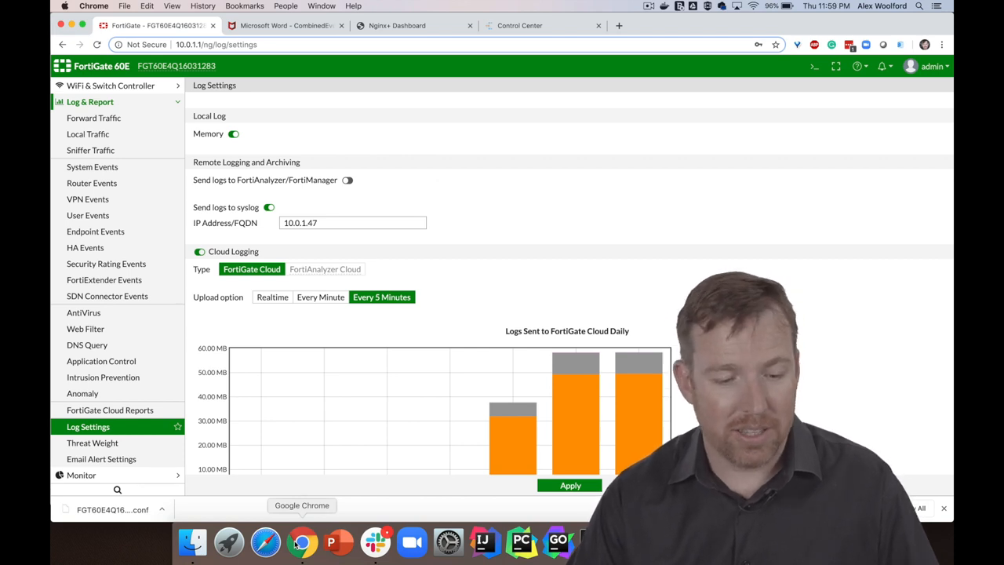
# Confirm 'Send logs to syslog' at 10.0.1.47, then bring up the walk-through notes
pyautogui.click(88, 427)
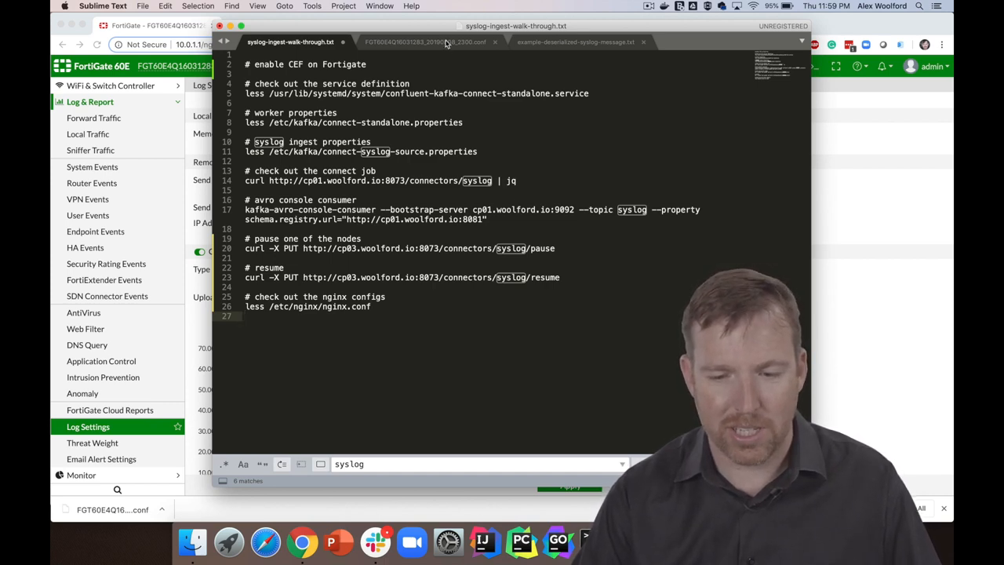
# Review syslog-ingest-walk-through.txt, then return to the FortiGate tab
pyautogui.click(427, 41)
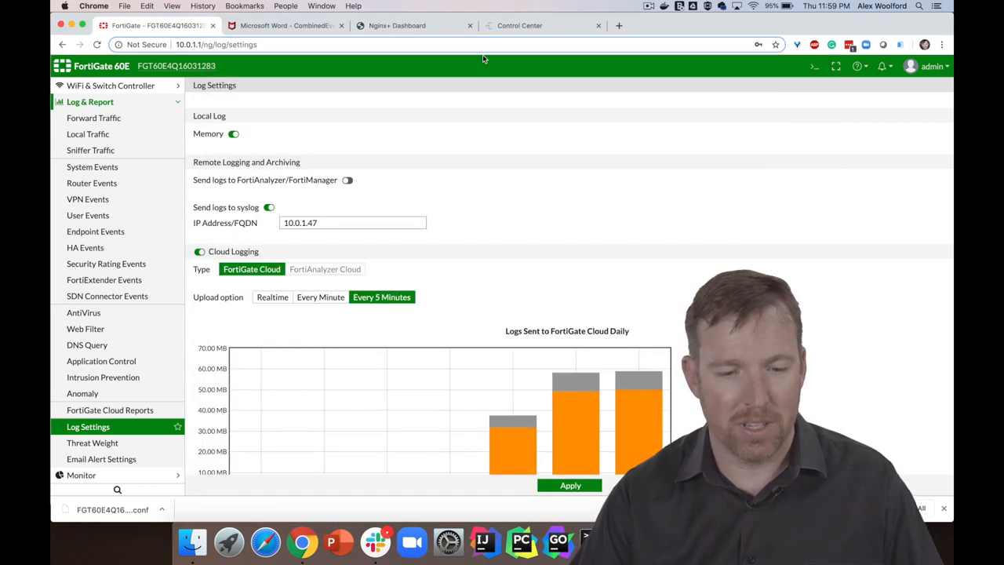
# Locate the CEF: message prefix line in the CEF white paper
pyautogui.click(285, 25)
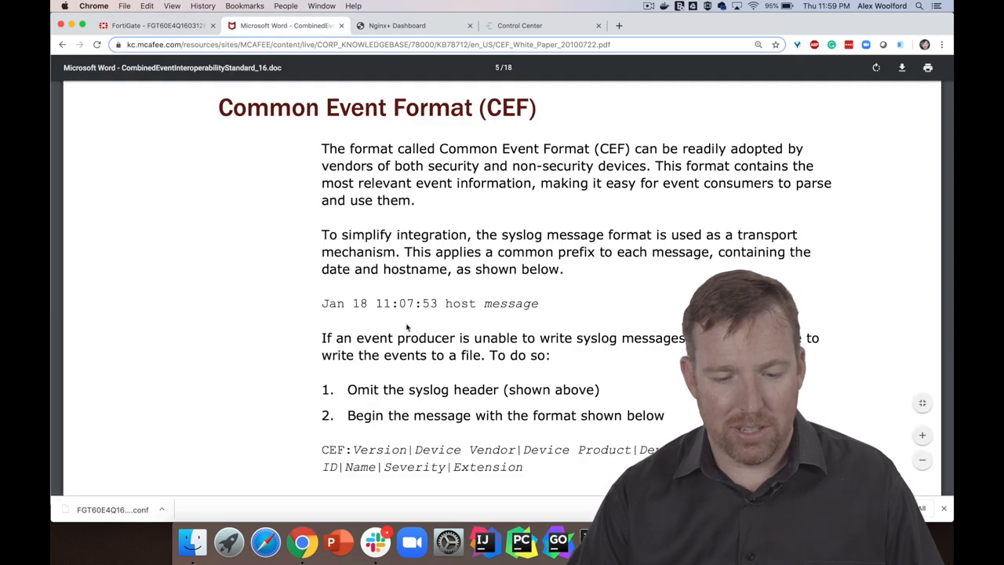
pyautogui.scroll(-3)
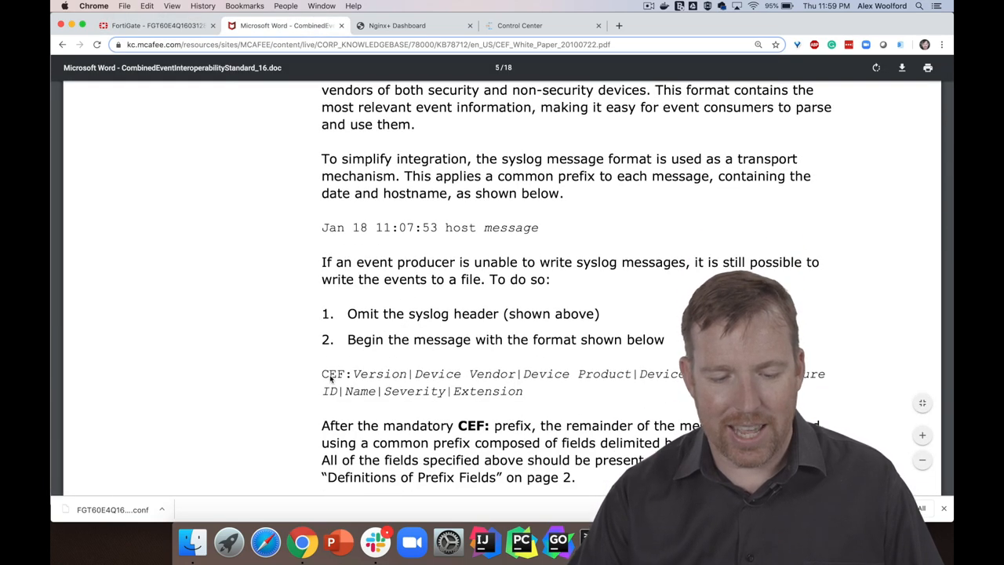
pyautogui.doubleClick(379, 374)
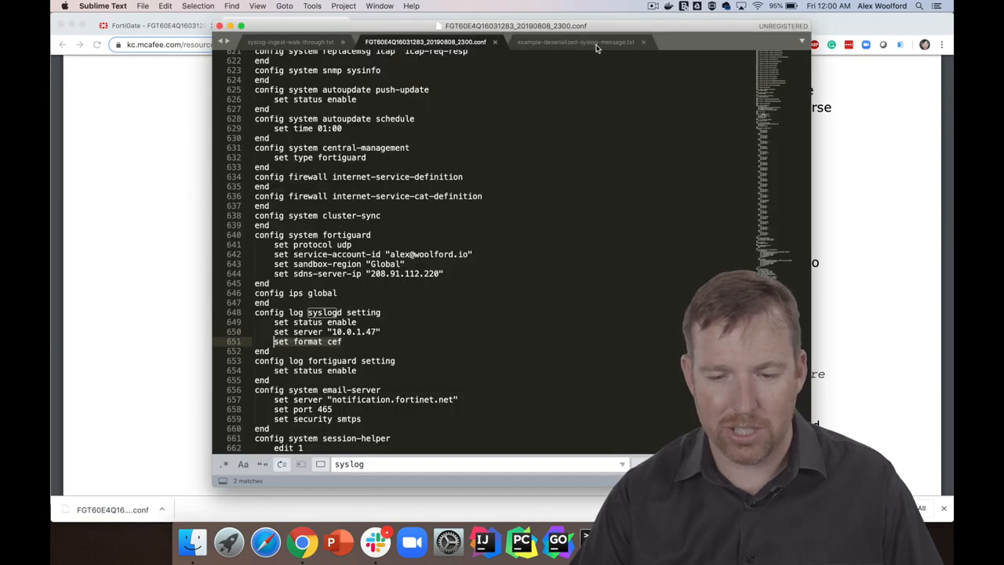
# Inspect the deserialized message's extension and FTNTFGTmastersrcmac fields down to rawMessage
pyautogui.click(575, 40)
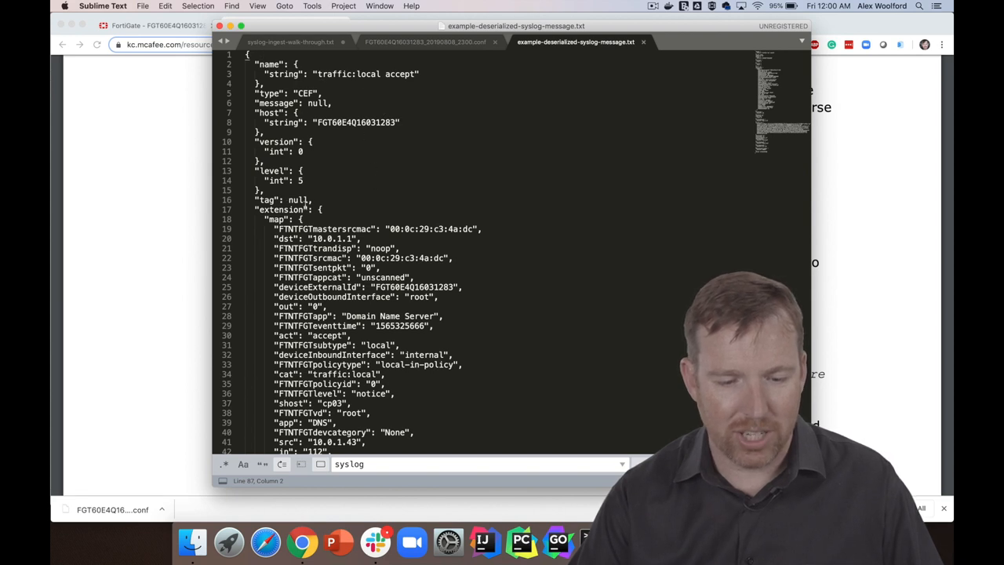
pyautogui.doubleClick(281, 210)
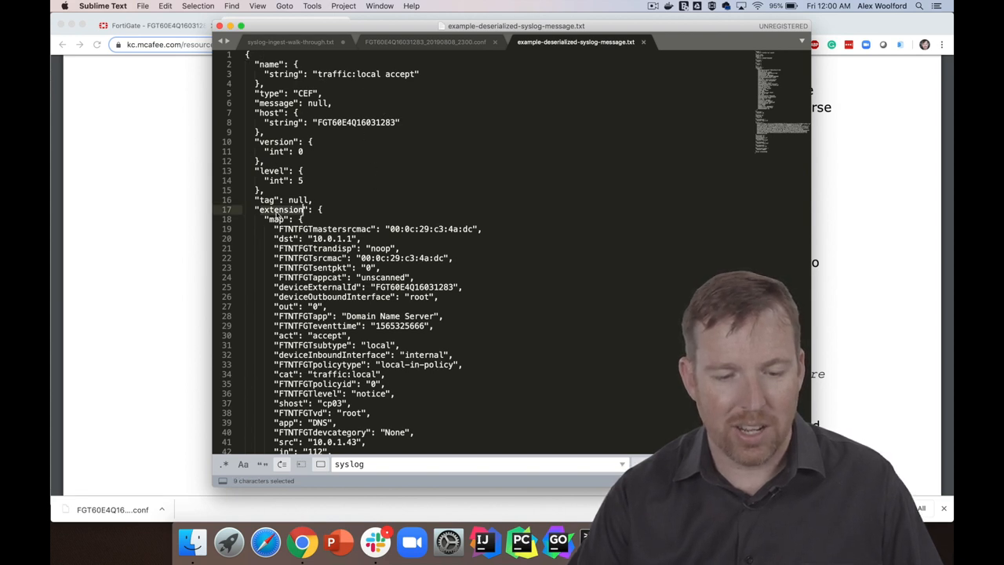
pyautogui.doubleClick(329, 229)
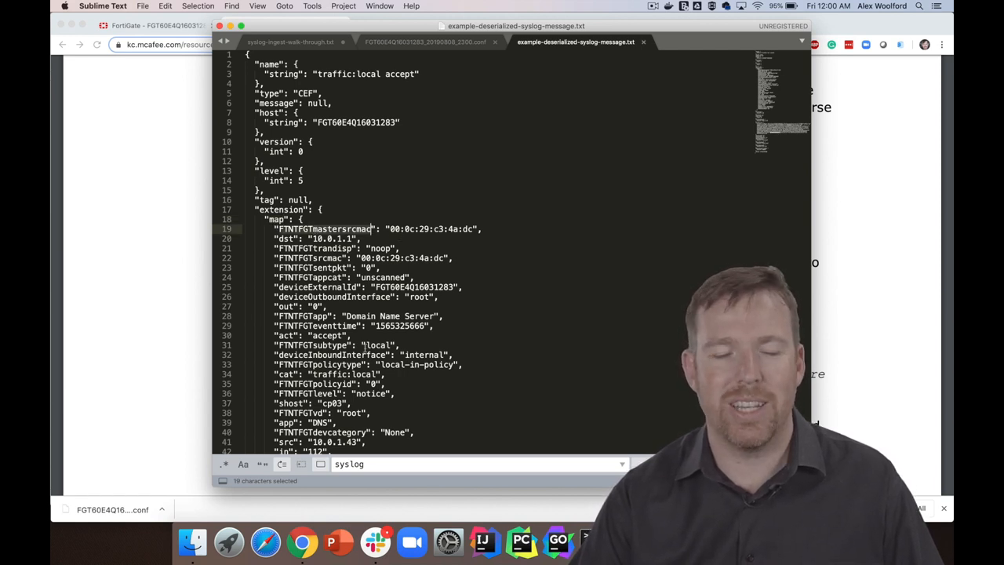
pyautogui.scroll(-3)
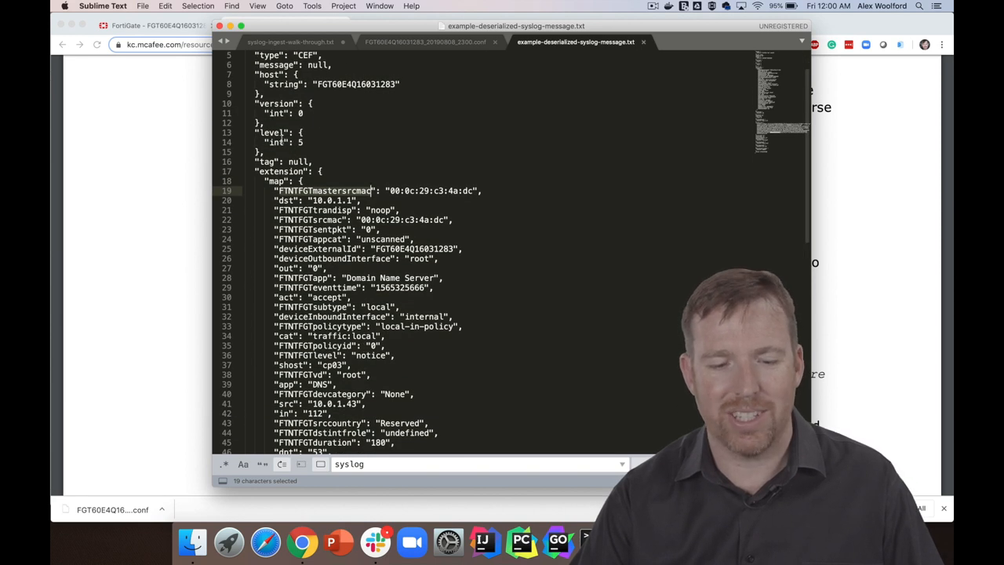
pyautogui.scroll(-3)
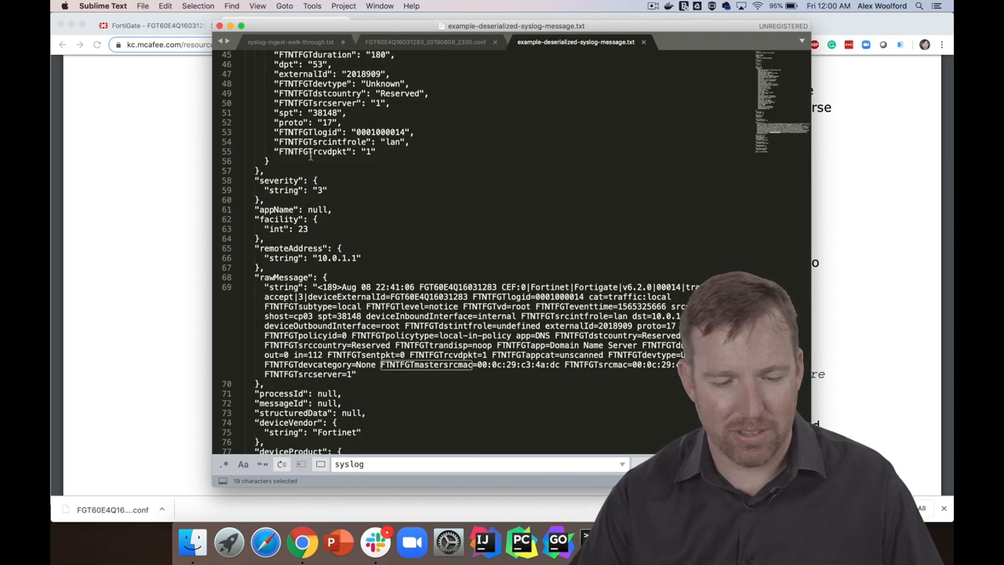
pyautogui.scroll(-3)
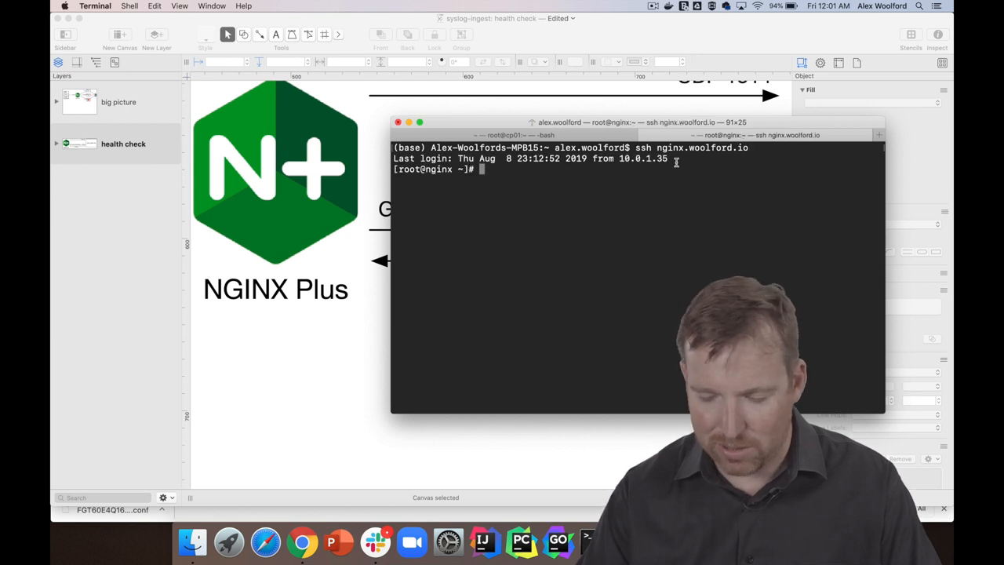
# View /etc/nginx/nginx.conf with less and highlight the syslog_zone name
pyautogui.write('less /etc/nginx/nginx.conf')
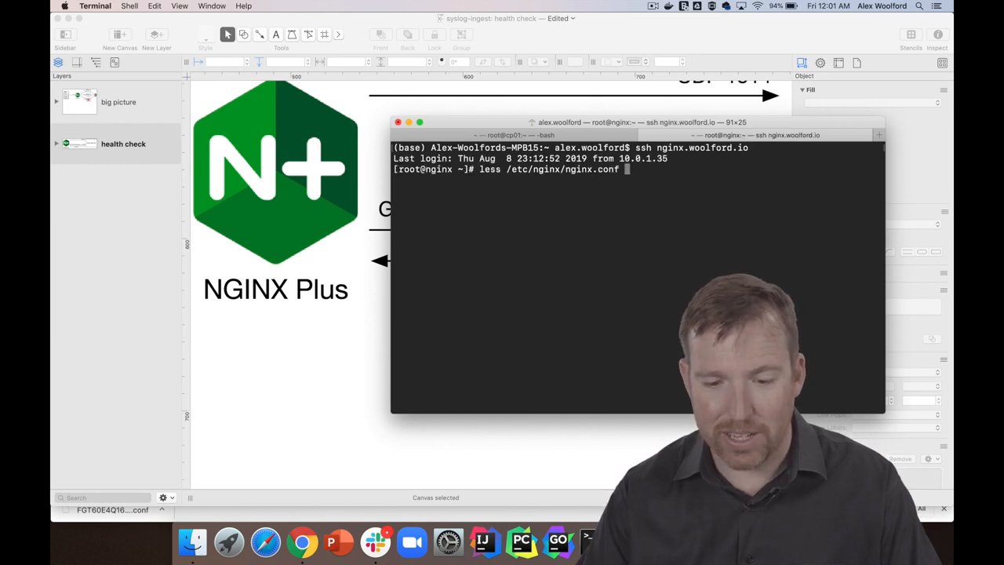
pyautogui.press('Return')
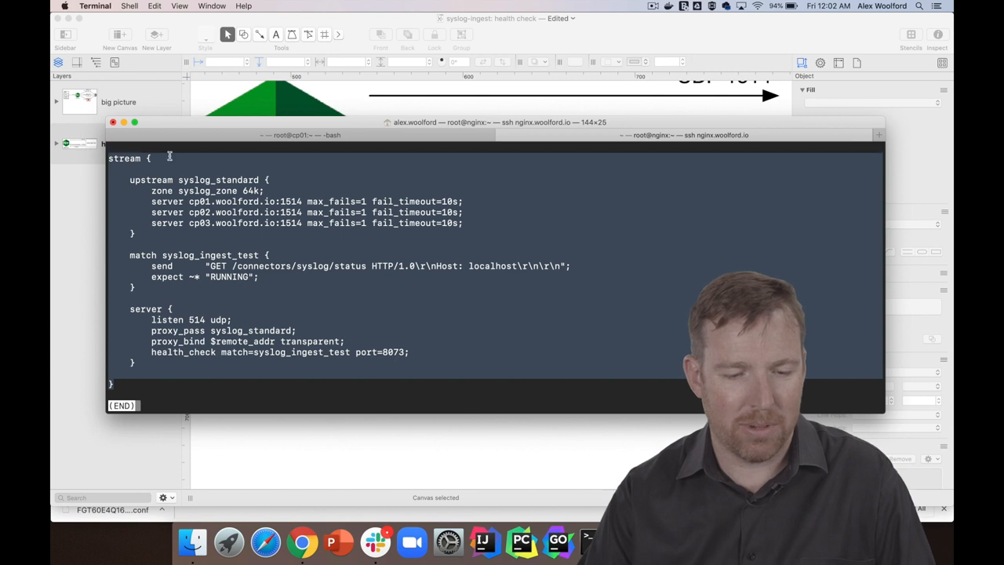
pyautogui.moveTo(167, 284)
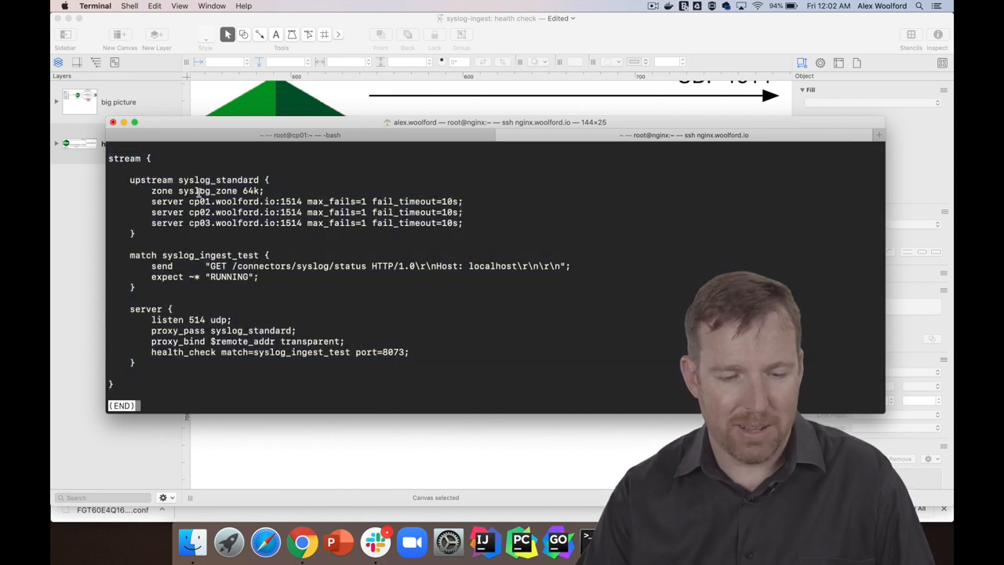
pyautogui.doubleClick(218, 178)
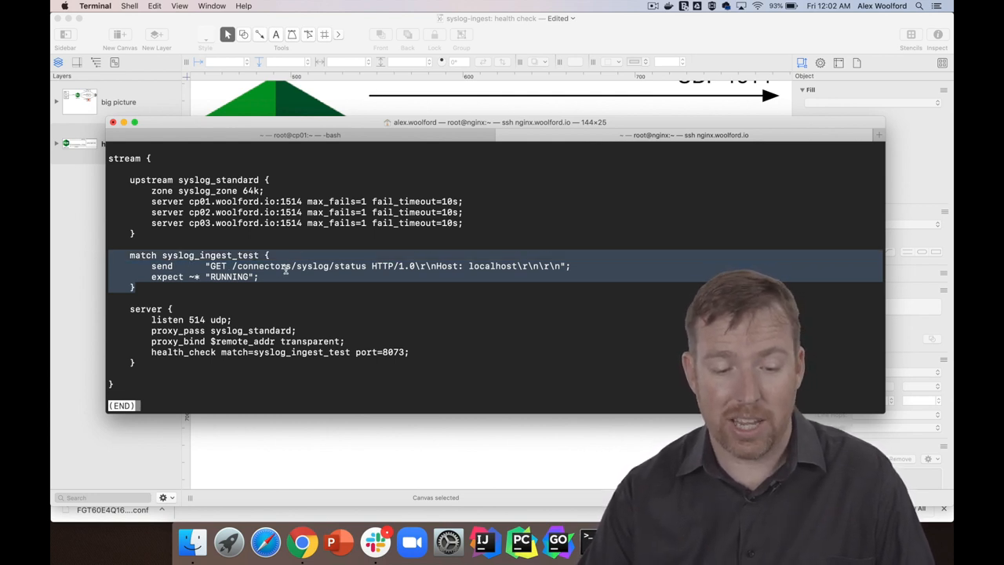
pyautogui.moveTo(226, 276)
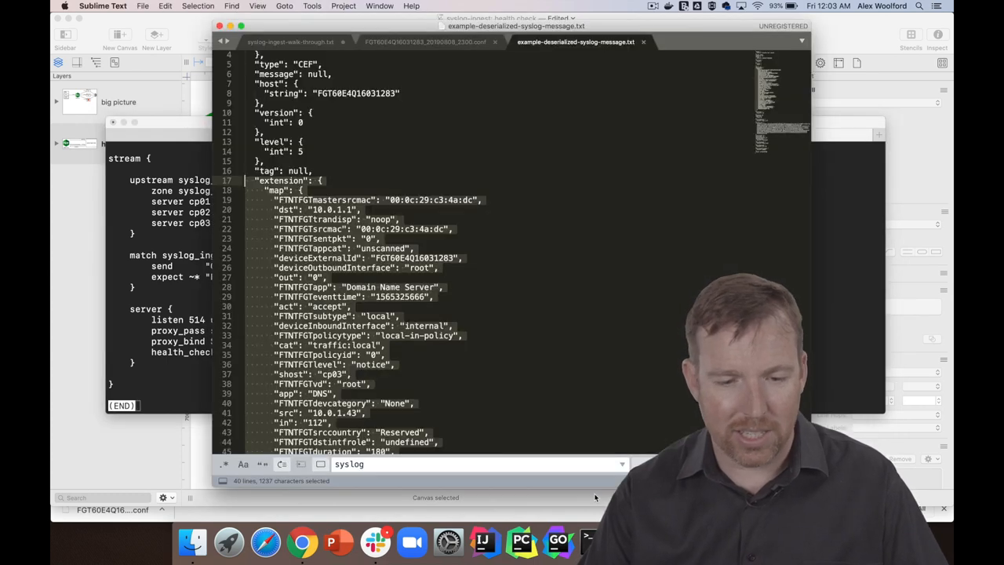
# On cp01, read the connect-standalone service file and highlight the connector's start command
pyautogui.click(290, 41)
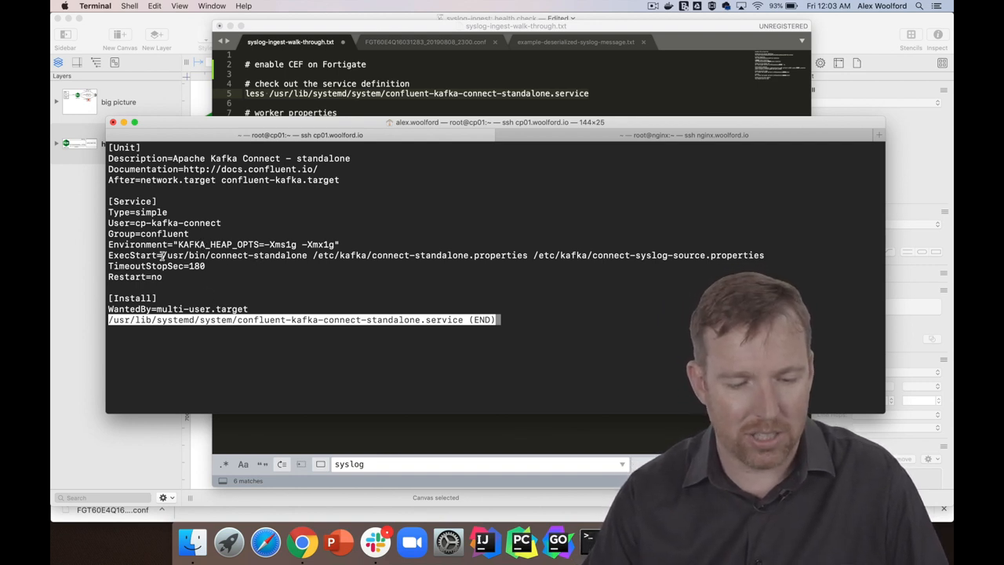
pyautogui.doubleClick(236, 254)
pyautogui.write('less /etc/kafka/connect-standalone.properties')
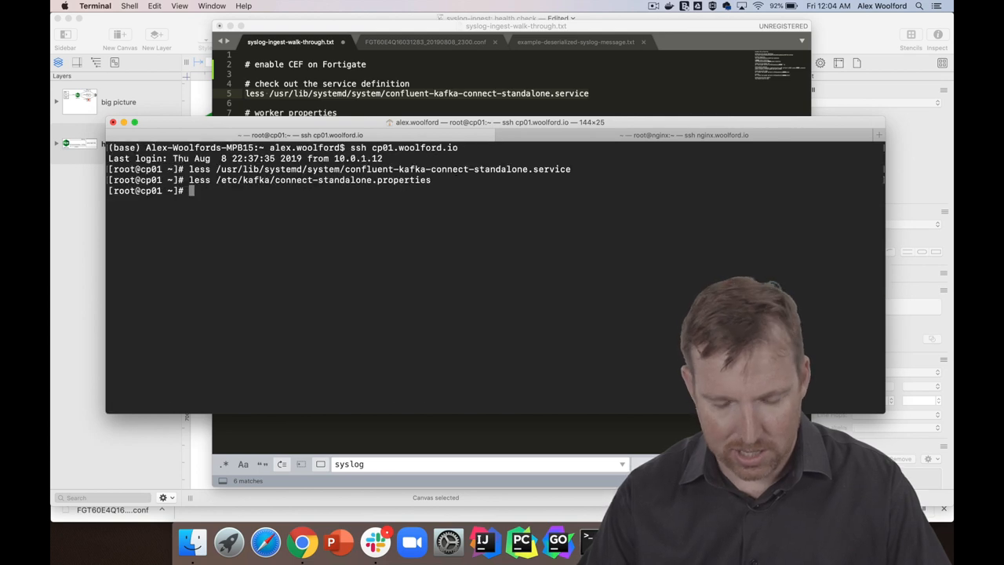
# Prepare less on /etc/kafka/connect-syslog-source.properties at the cp01 prompt
pyautogui.press('Return')
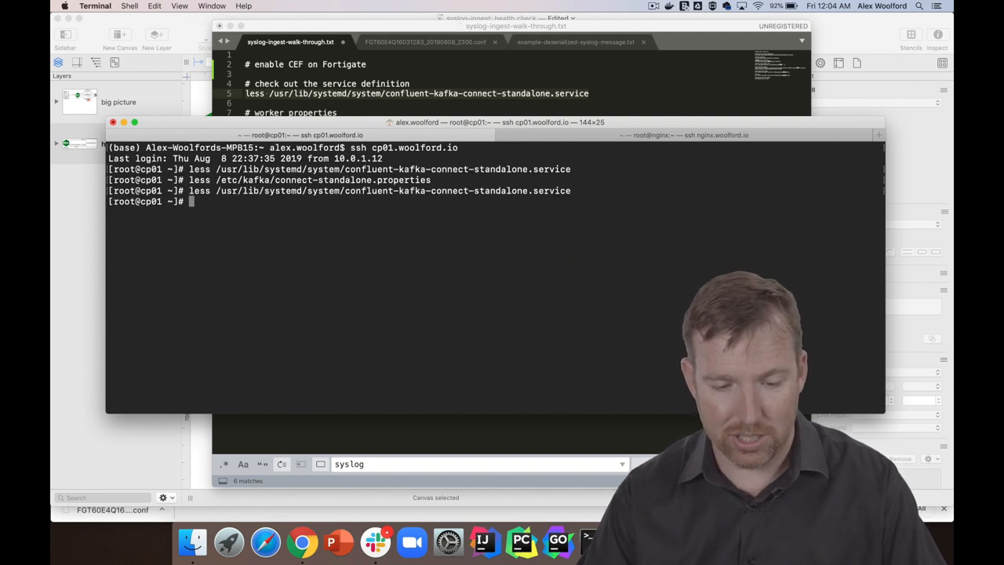
pyautogui.write('less /etc/kafka/connect-syslog-source.properties')
pyautogui.write('curl http://cp01.woolford.io:8073/connectors/syslog | jq')
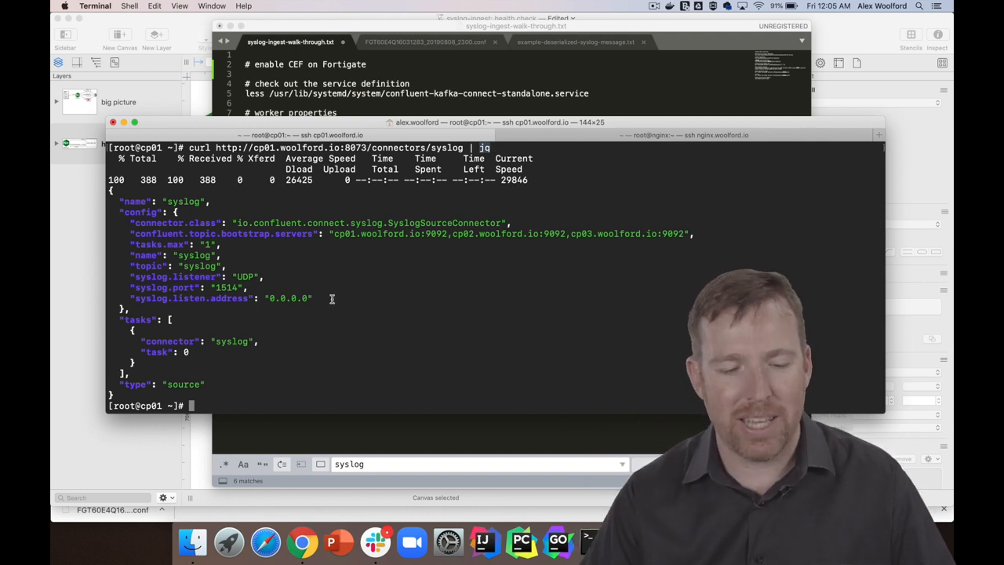
# Highlight the syslog listener settings (UDP on port 1514) in the connector's REST config
pyautogui.moveTo(133, 223); pyautogui.dragTo(312, 298)
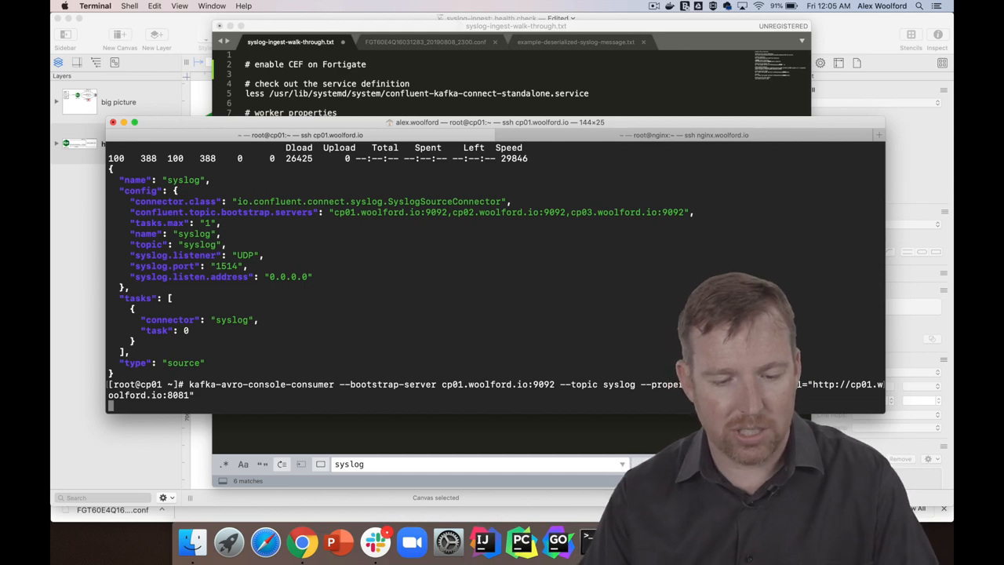
# Run kafka-avro-console-consumer on topic syslog to print the FortiGate CEF records
pyautogui.press('Return')
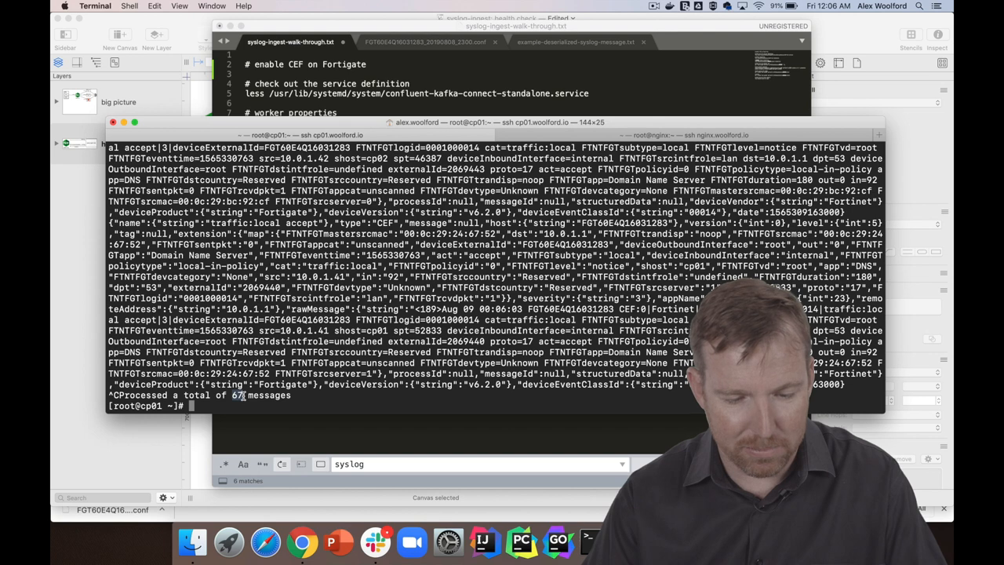
pyautogui.moveTo(374, 541)
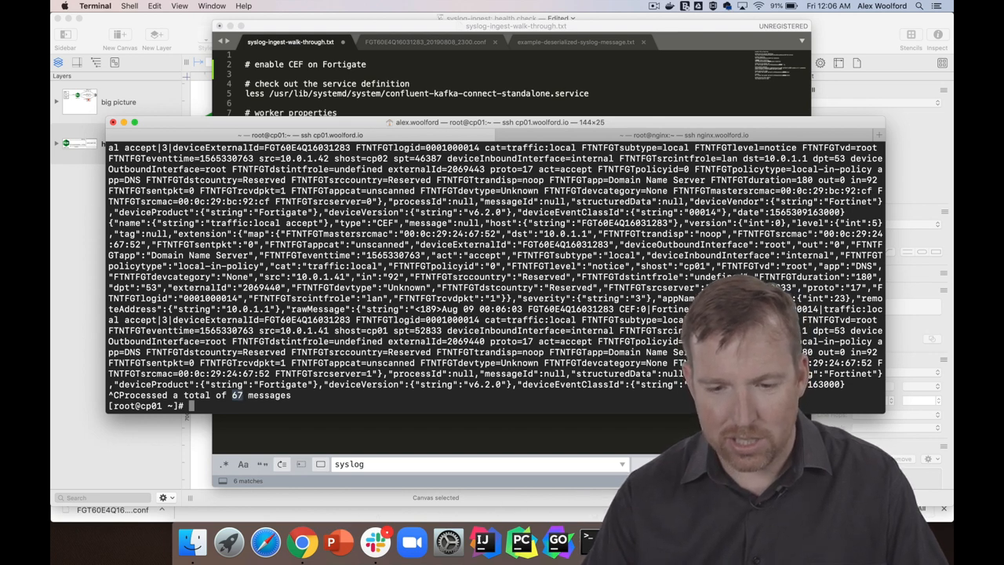
pyautogui.moveTo(301, 541)
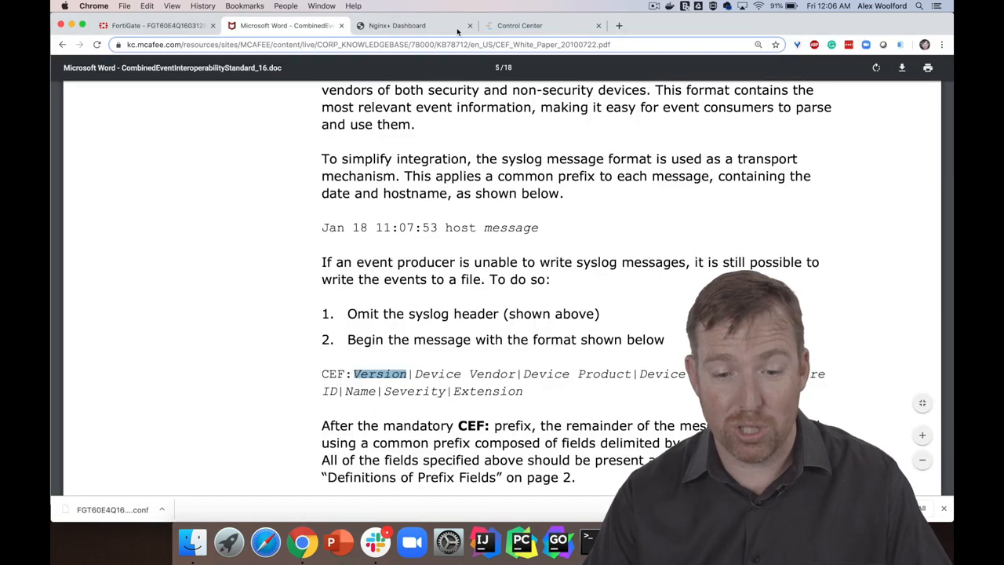
pyautogui.click(395, 25)
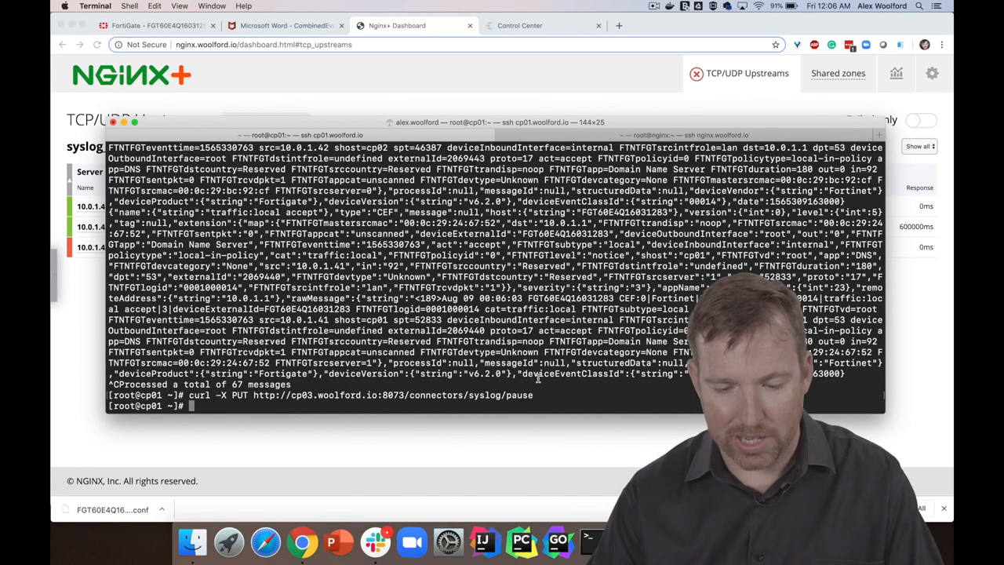
# Resume the syslog connector via curl PUT to cp03.woolford.io:8073/connectors/syslog/resume
pyautogui.write('curl -X PUT http://cp03.woolford.io:8073/connectors/syslog/')
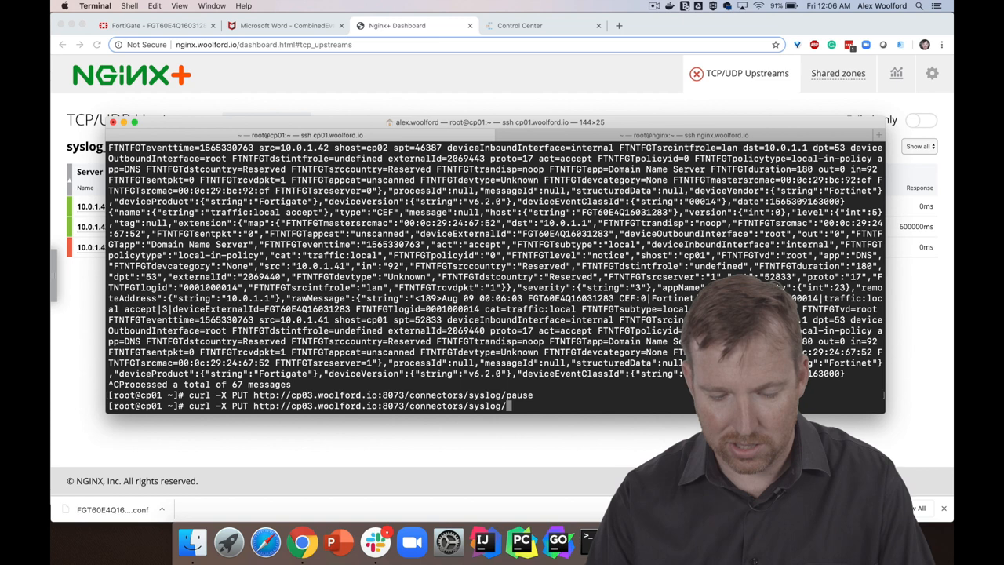
pyautogui.write('resume')
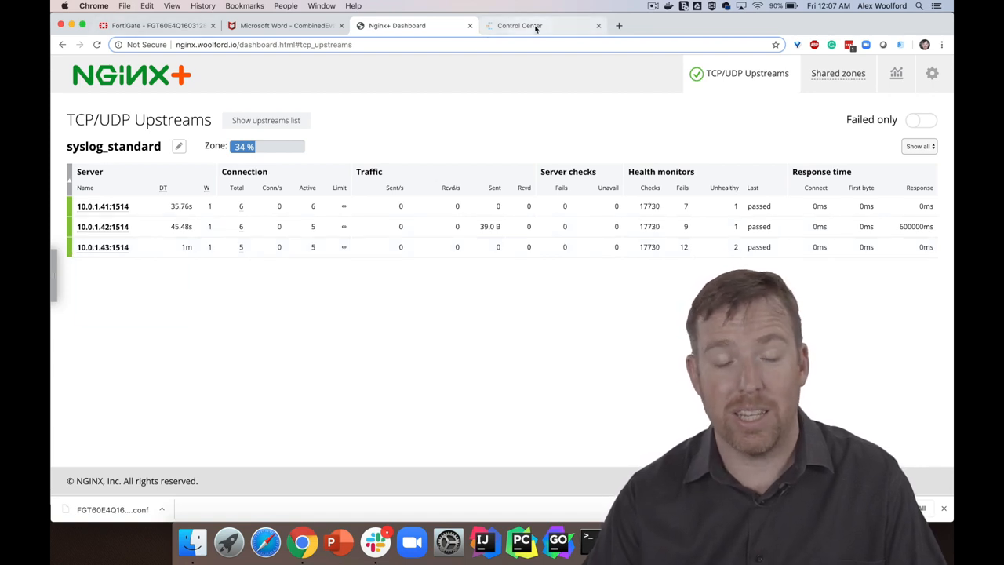
# Browse the syslog topic's Overview then Messages in Control Center, shown as full-value cards
pyautogui.click(519, 25)
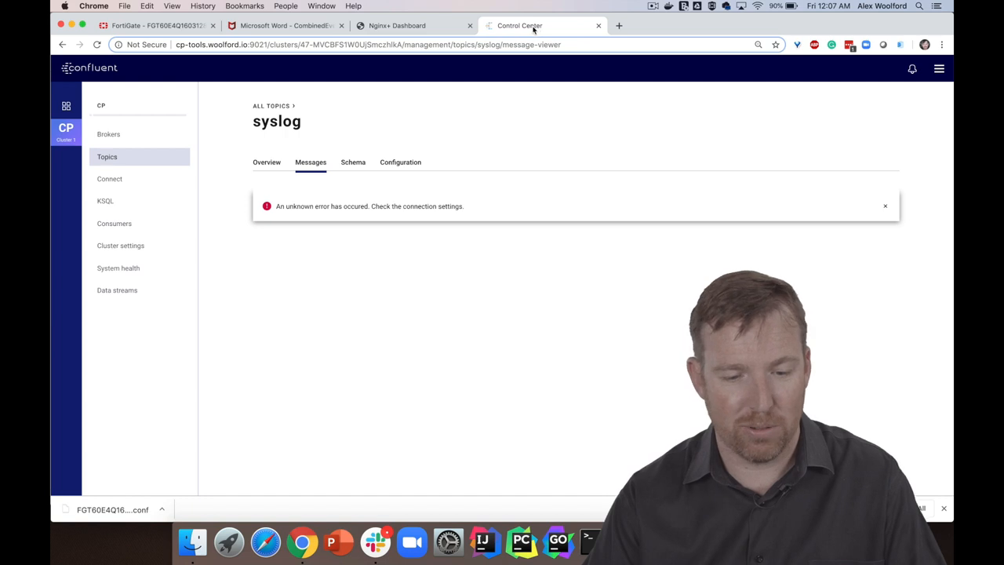
pyautogui.click(267, 161)
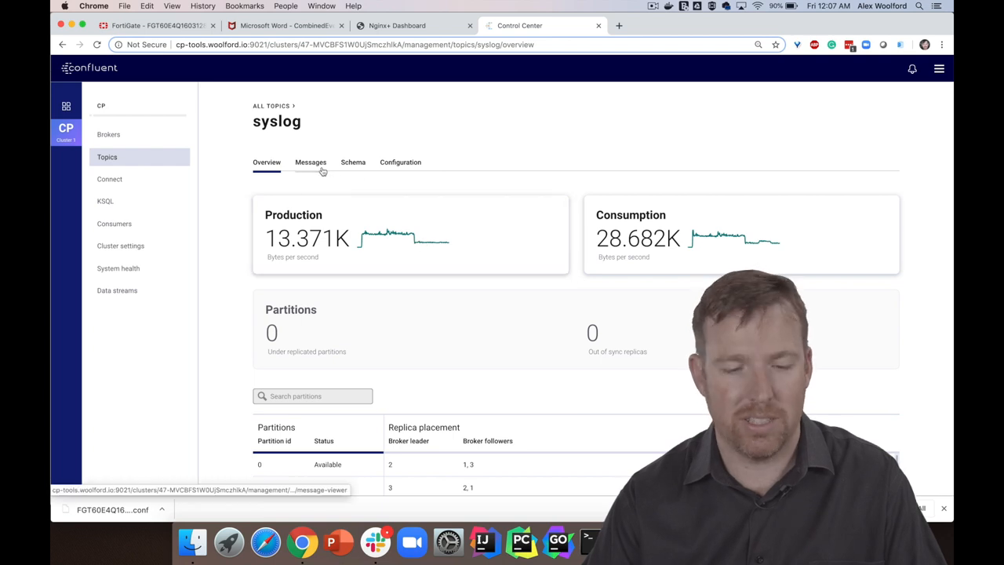
pyautogui.click(310, 161)
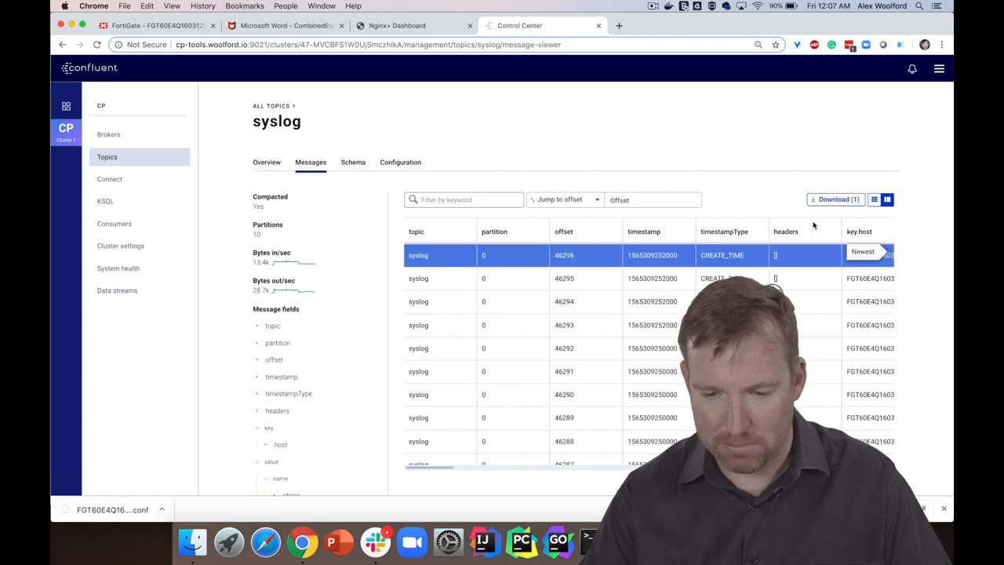
pyautogui.click(888, 198)
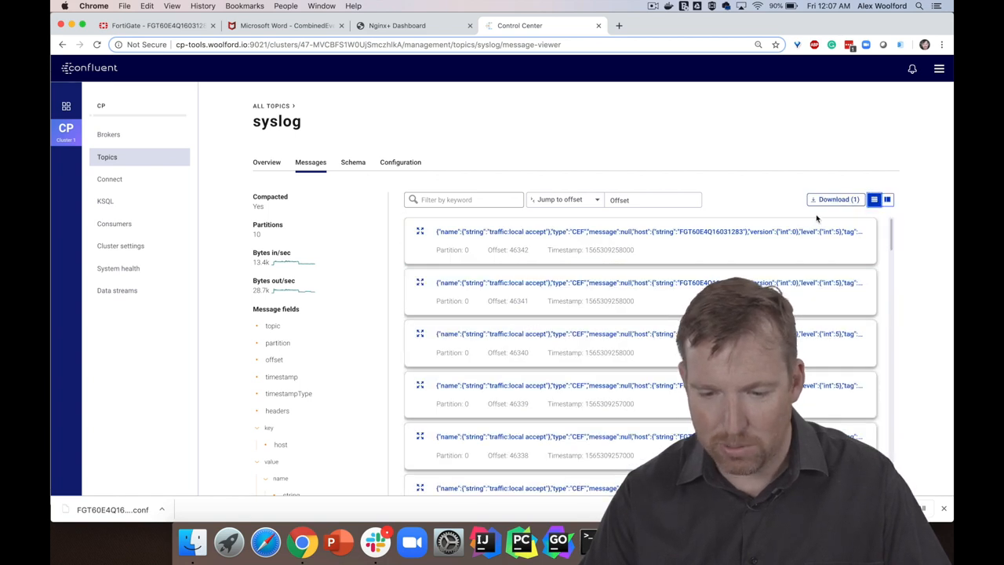